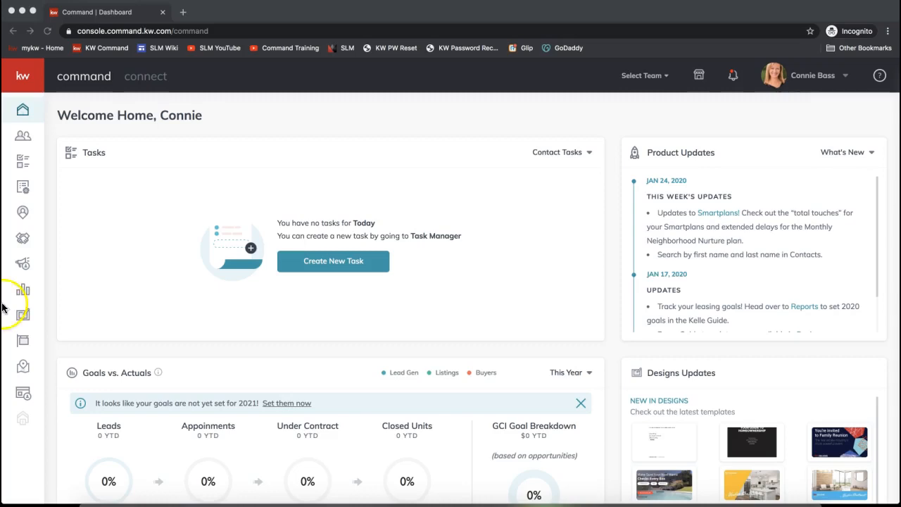
- Show the Contacts list and choose Boss Properties from the team selector
click(144, 31)
text(agent.kw.com)
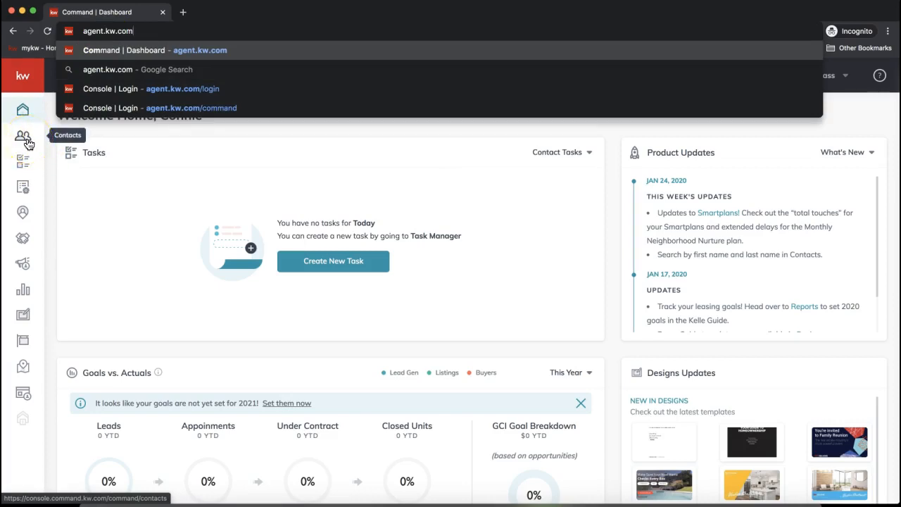
click(23, 136)
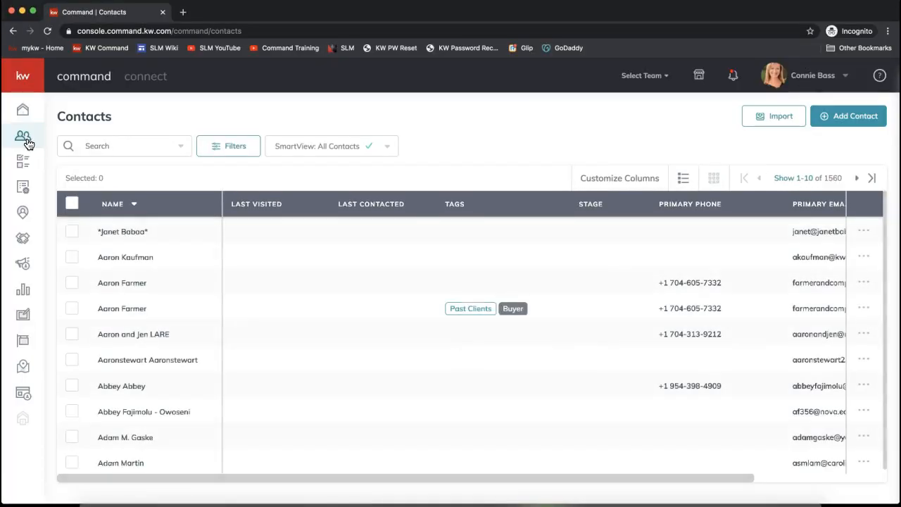
mouse_move(538, 125)
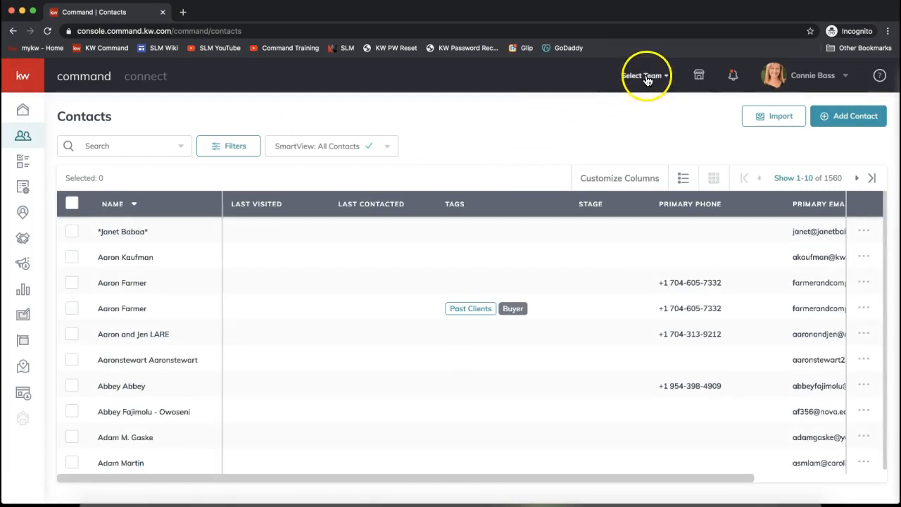
click(641, 76)
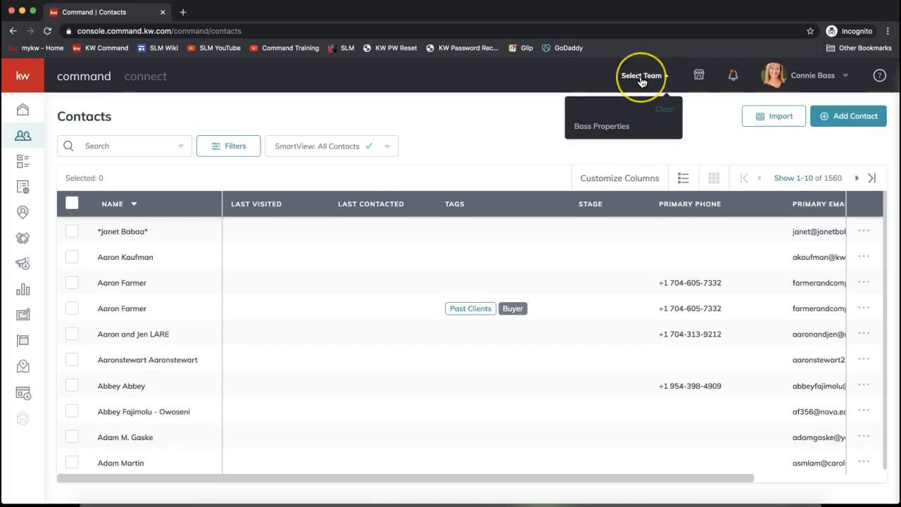
mouse_move(603, 126)
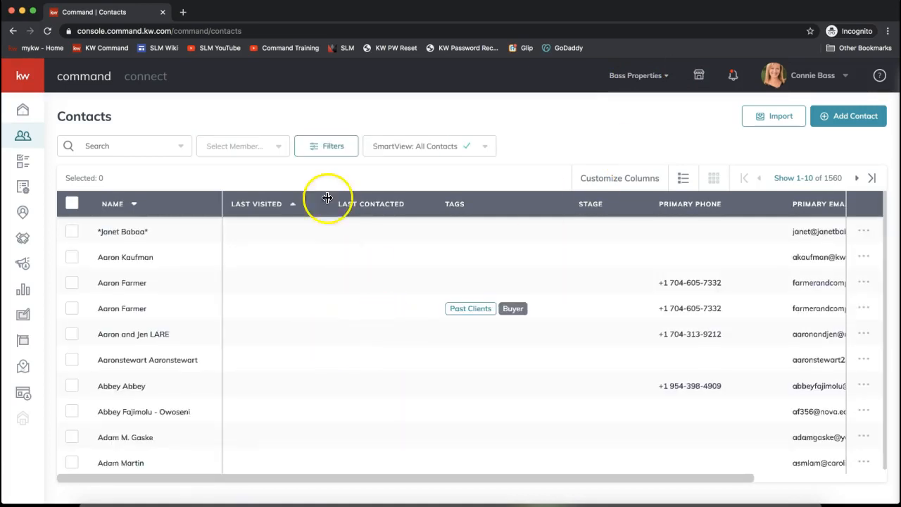
- Search contacts for "leah" and bring up actions for the second of eight matches
text(leah)
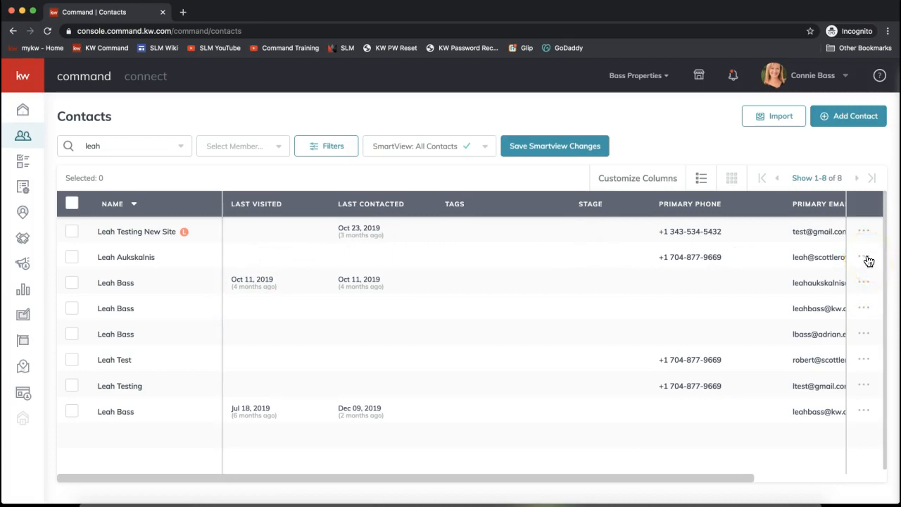
click(863, 256)
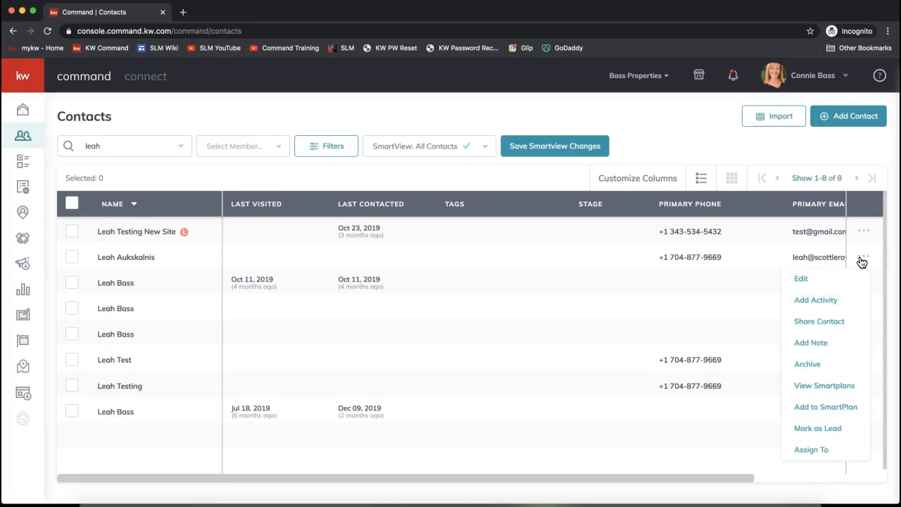
mouse_move(864, 265)
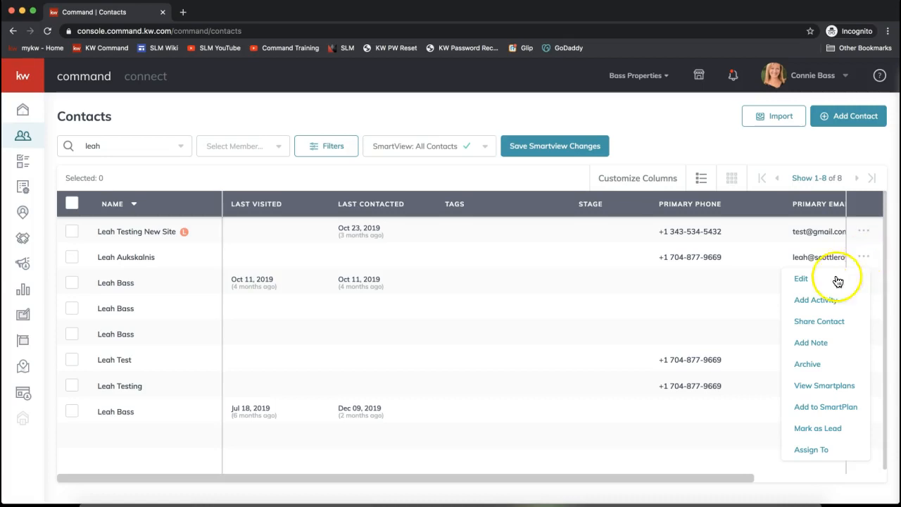
mouse_move(820, 321)
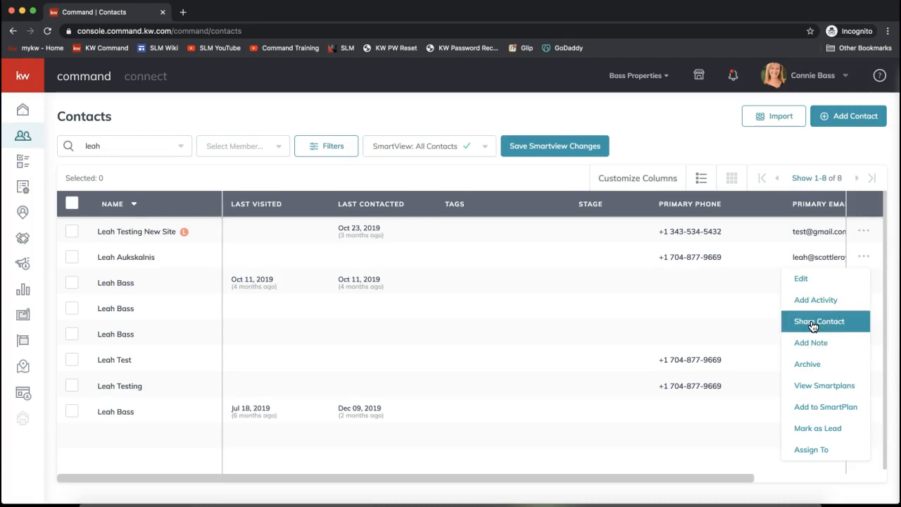
click(819, 321)
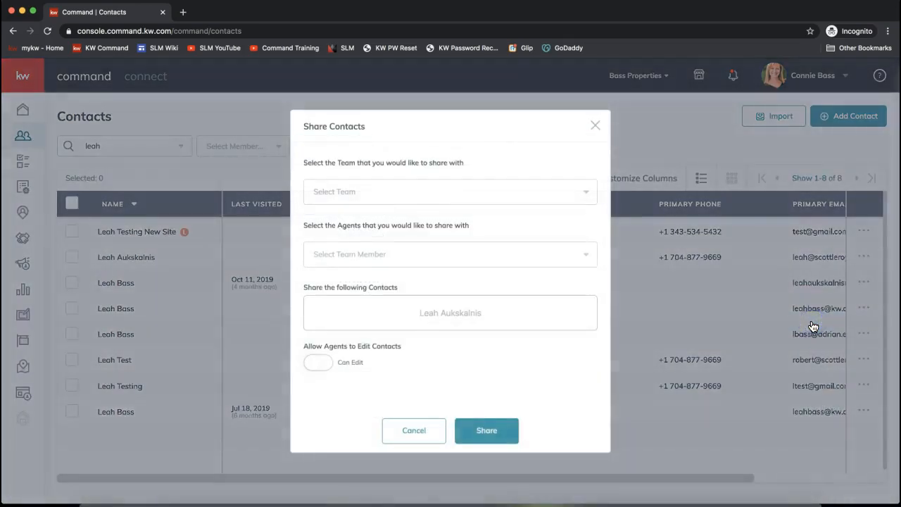
click(451, 192)
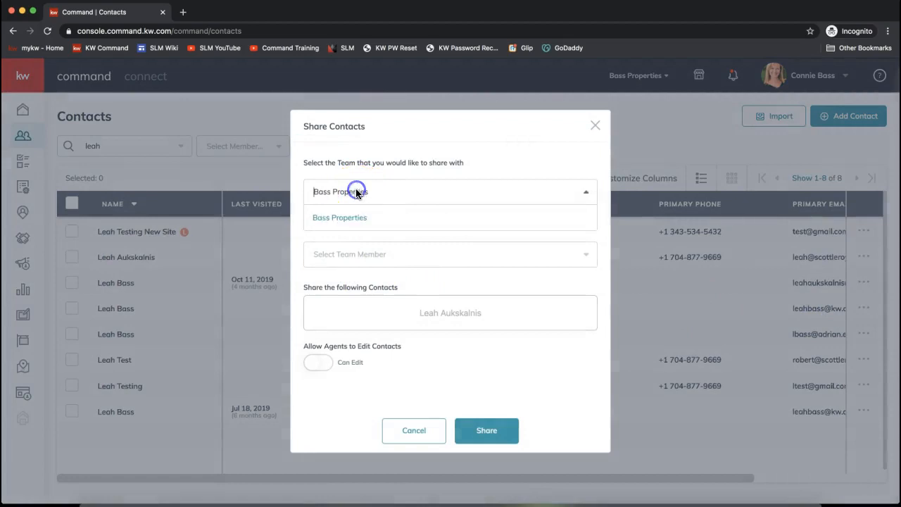
click(340, 217)
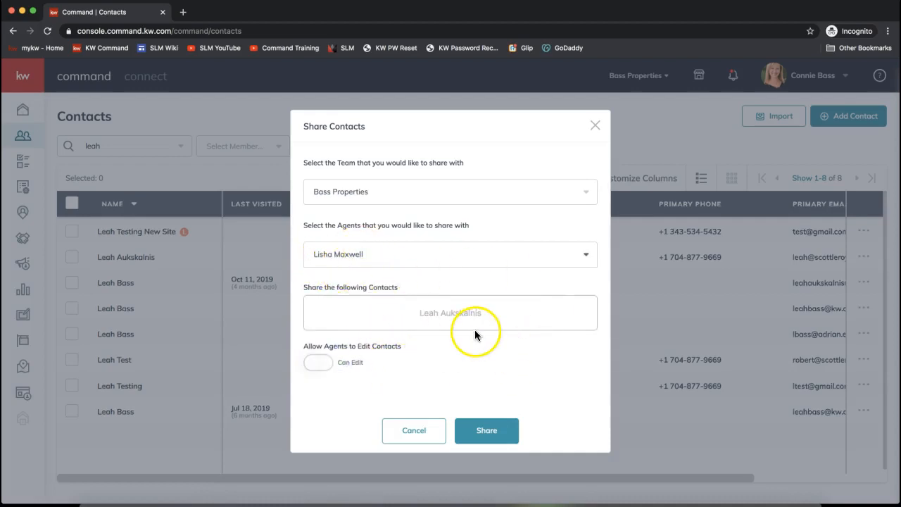
mouse_move(318, 362)
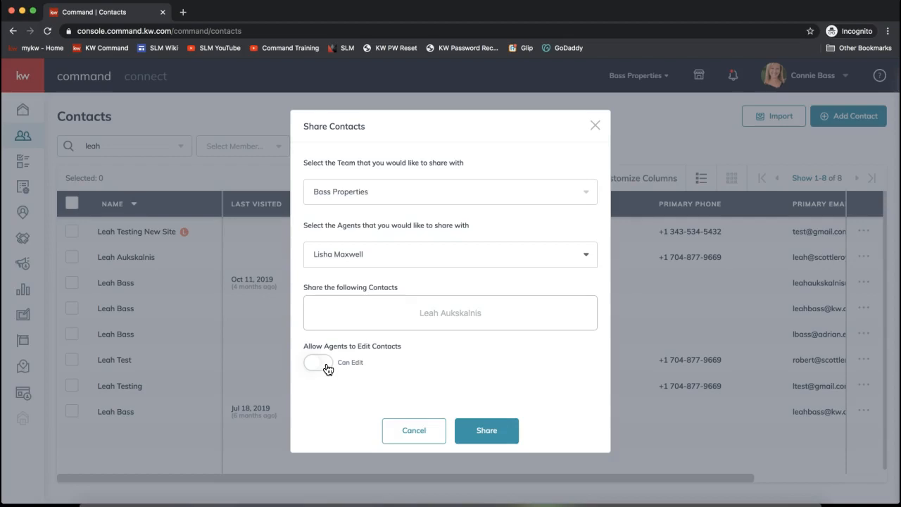
click(315, 362)
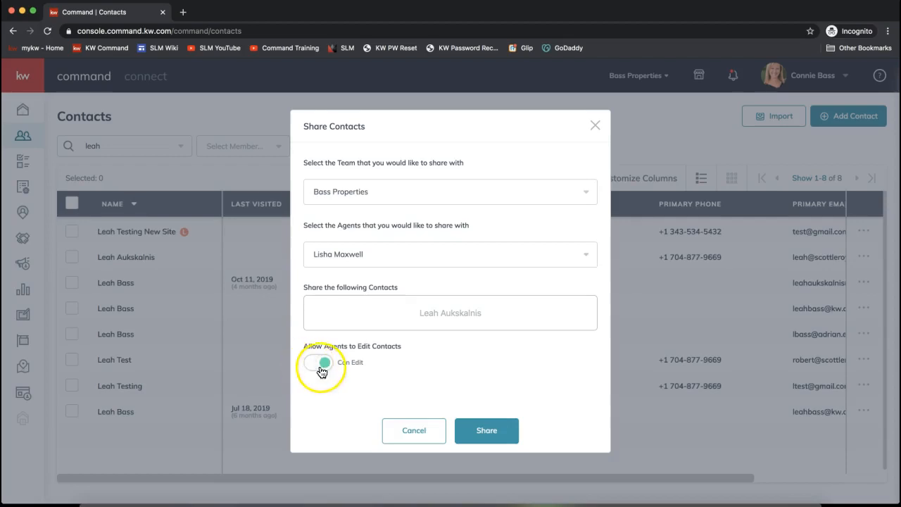
click(319, 362)
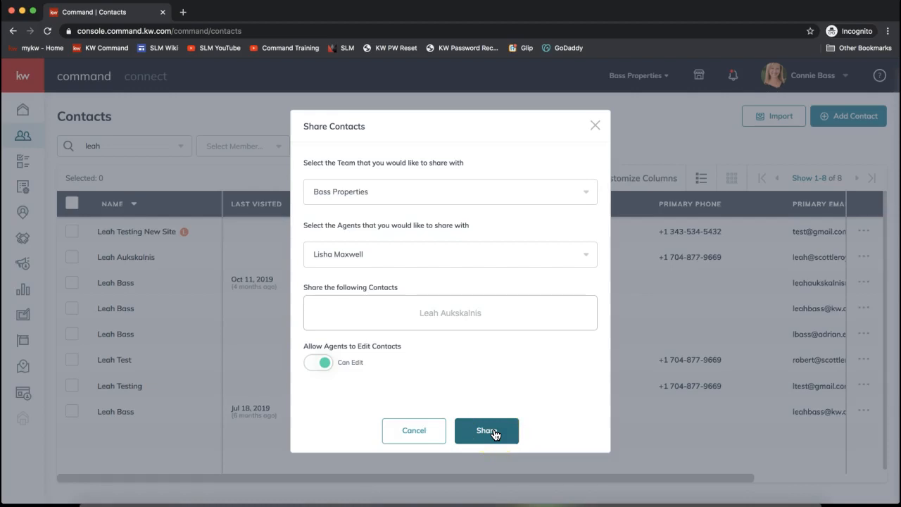
click(486, 431)
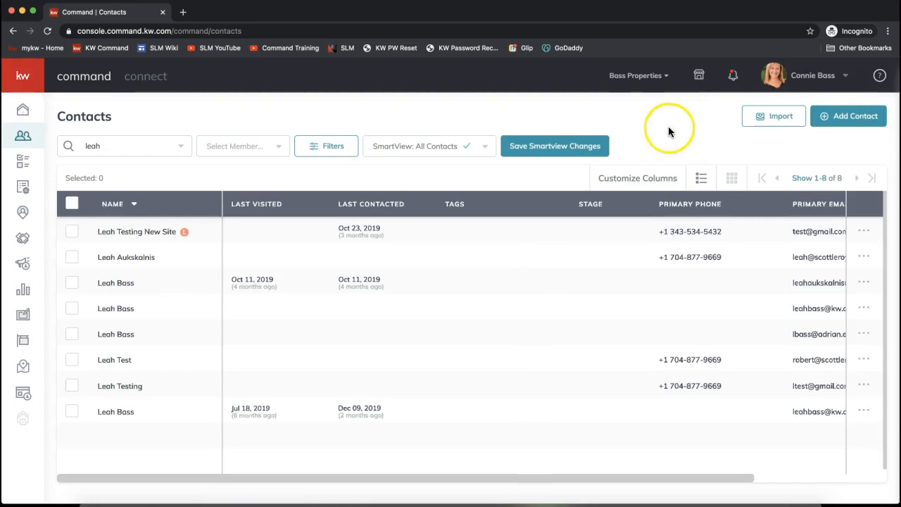
mouse_move(626, 153)
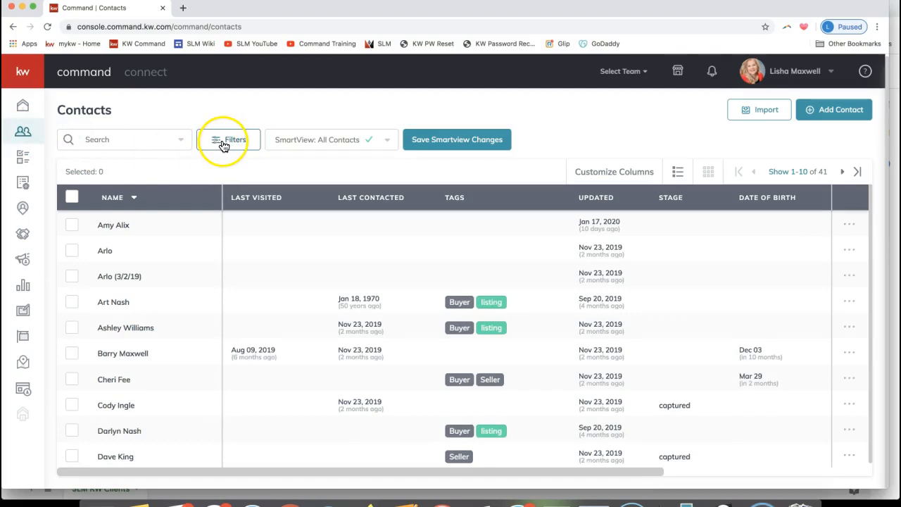
click(228, 140)
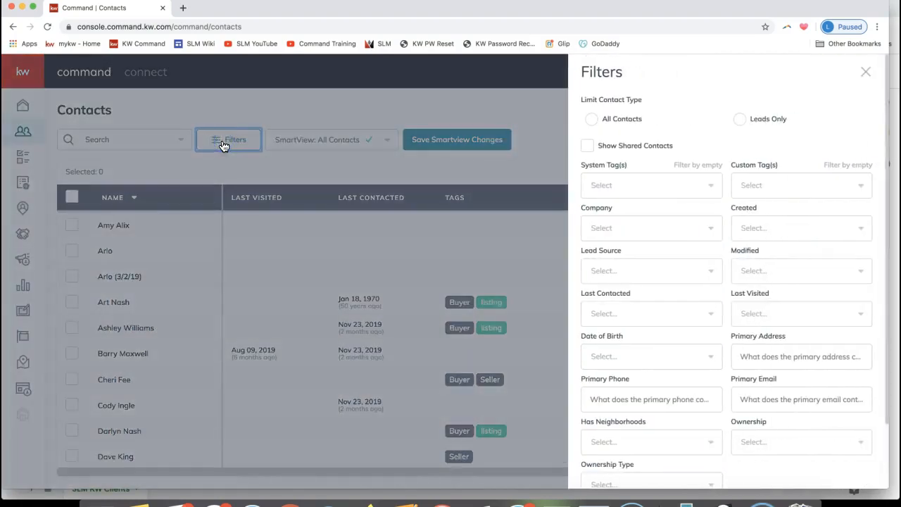
click(588, 145)
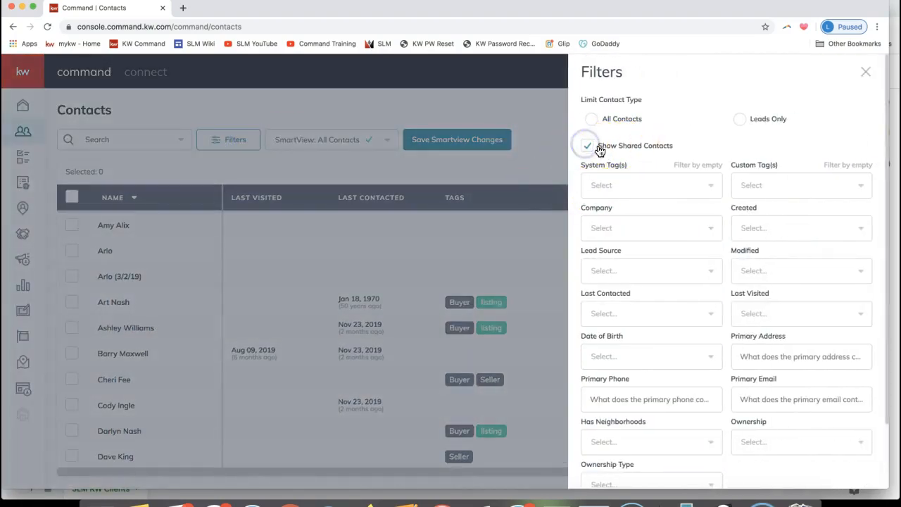
click(587, 145)
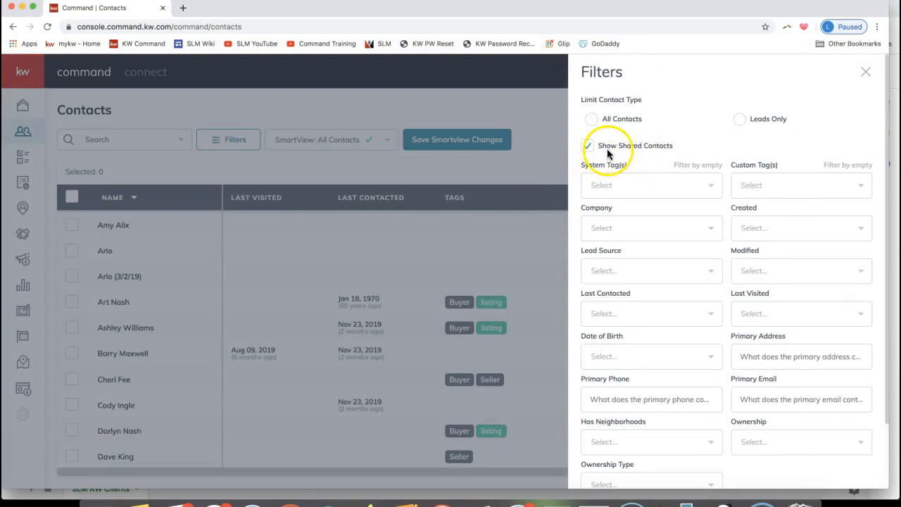
scroll(down, 3)
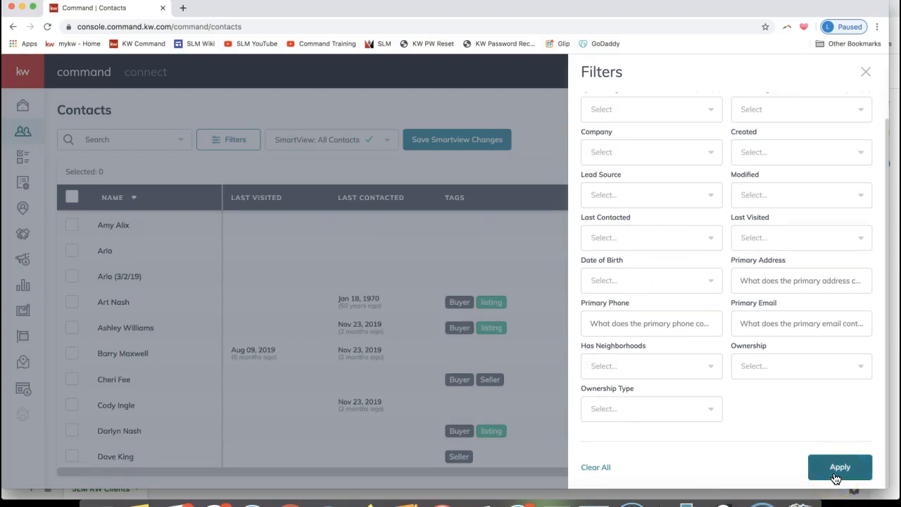
mouse_move(752, 421)
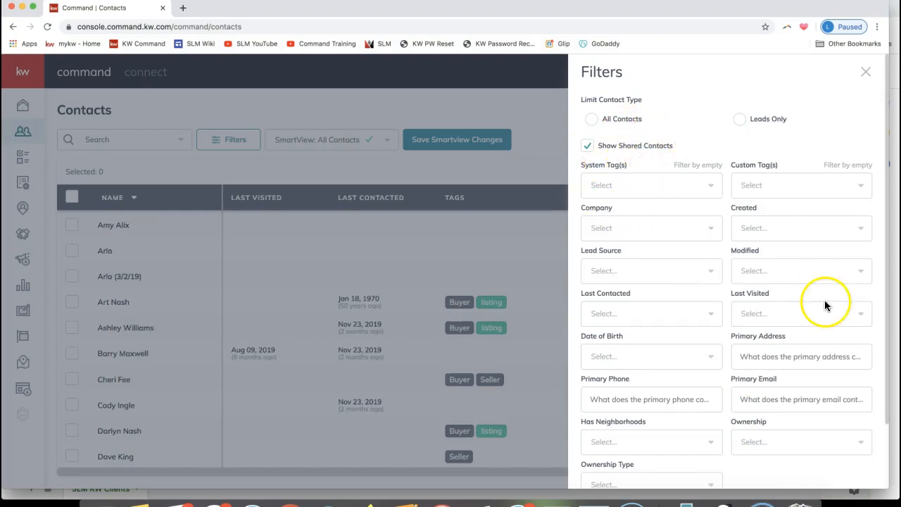
click(865, 72)
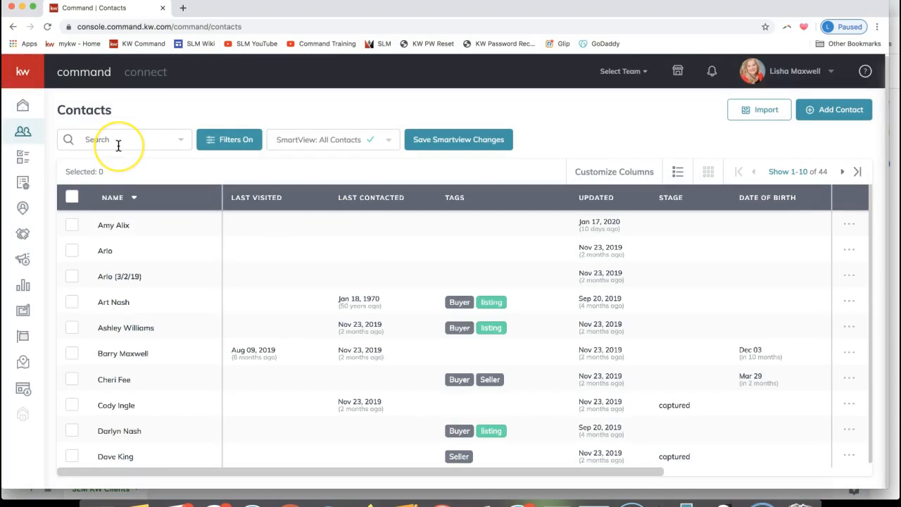
click(124, 140)
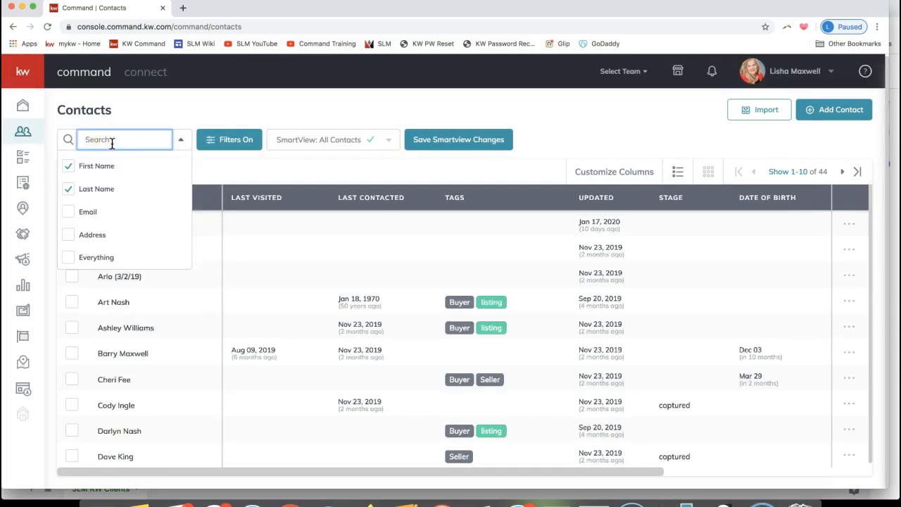
text(leah)
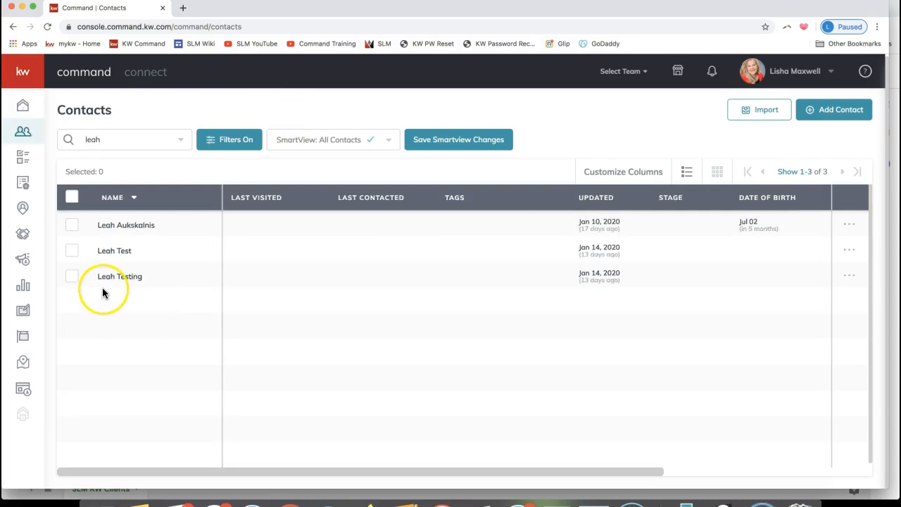
mouse_move(324, 267)
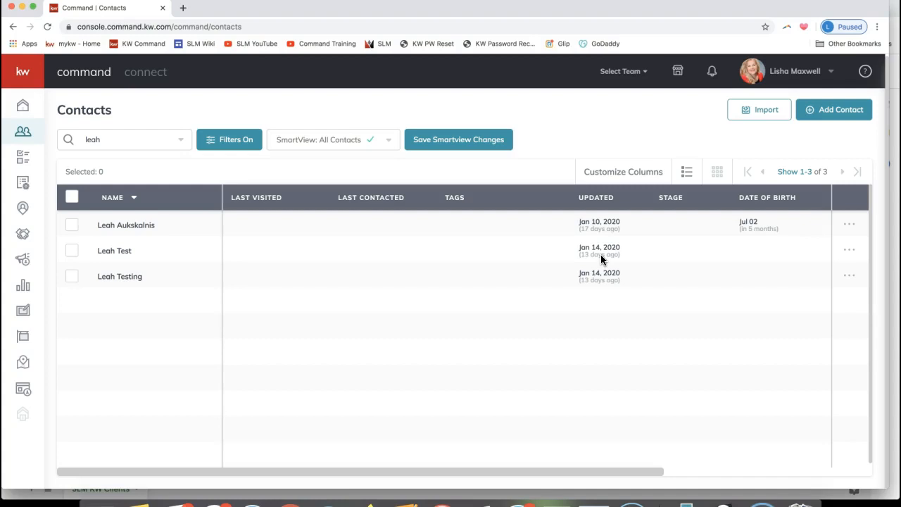
mouse_move(602, 259)
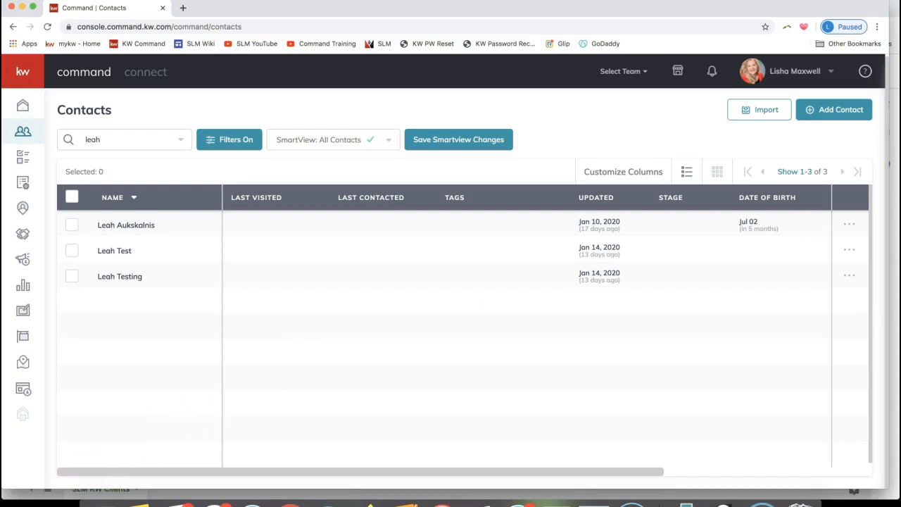